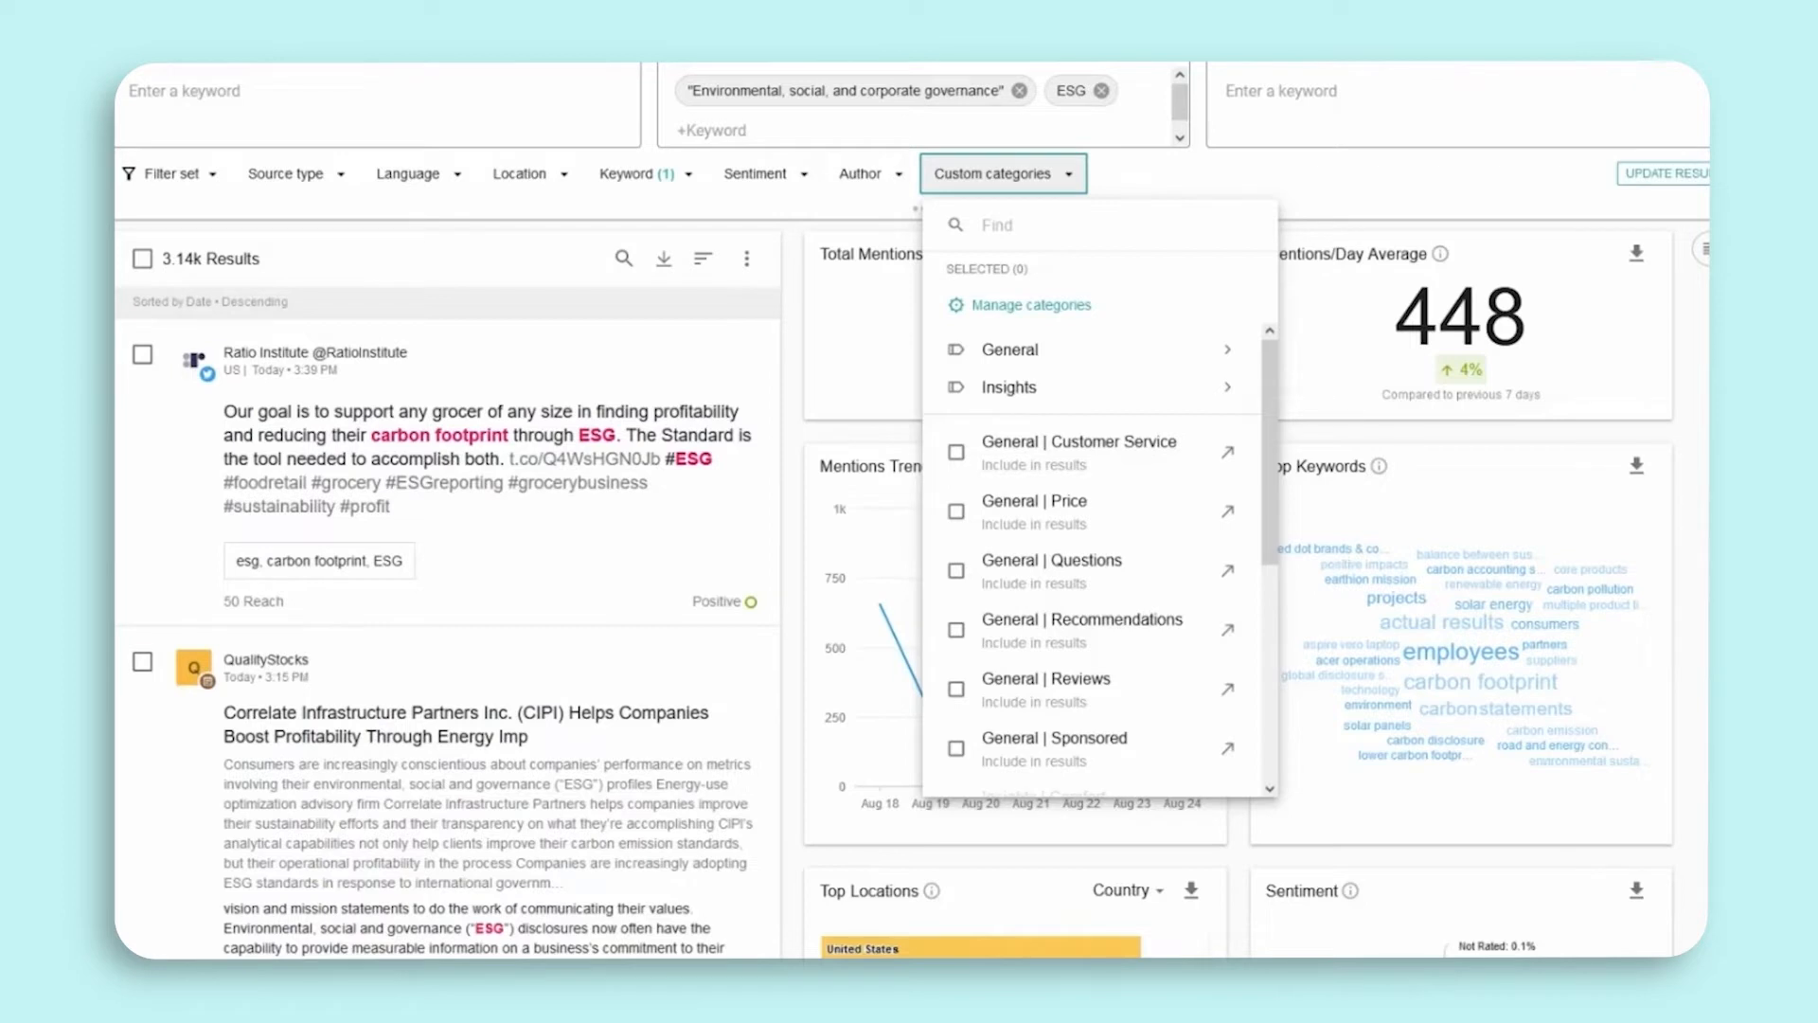
pyautogui.moveTo(1168, 568)
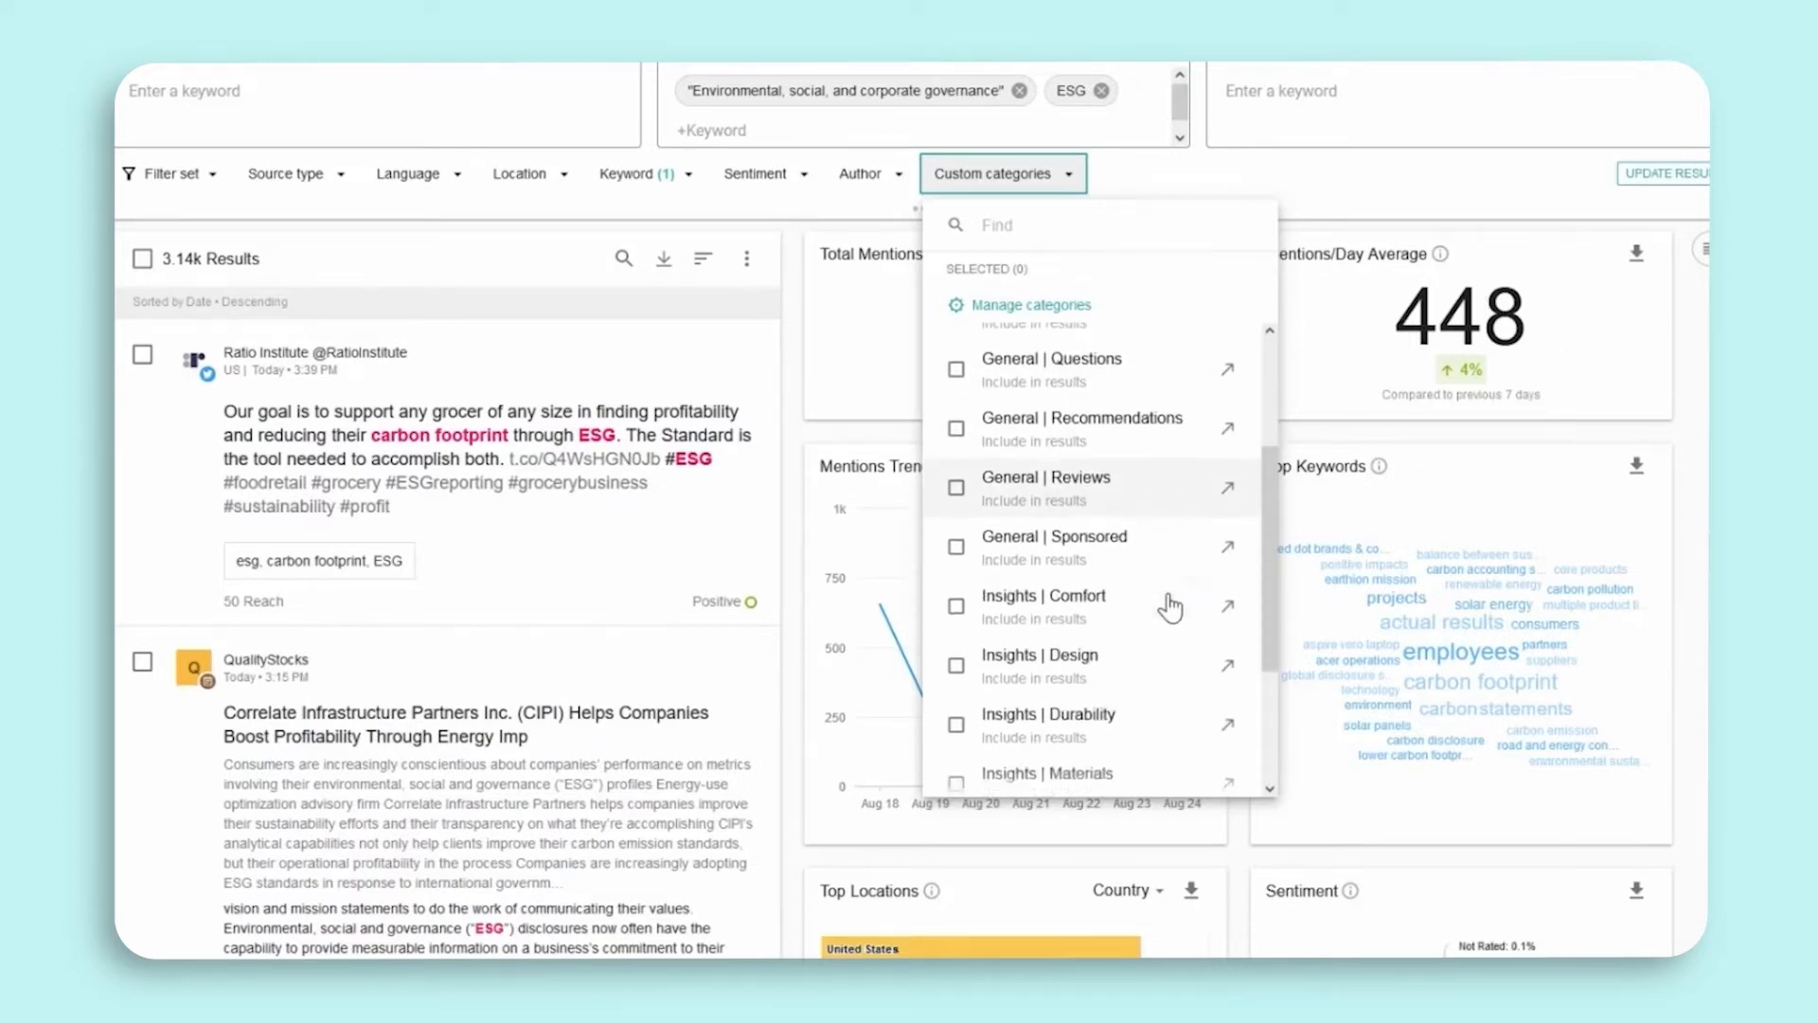
pyautogui.scroll(-3)
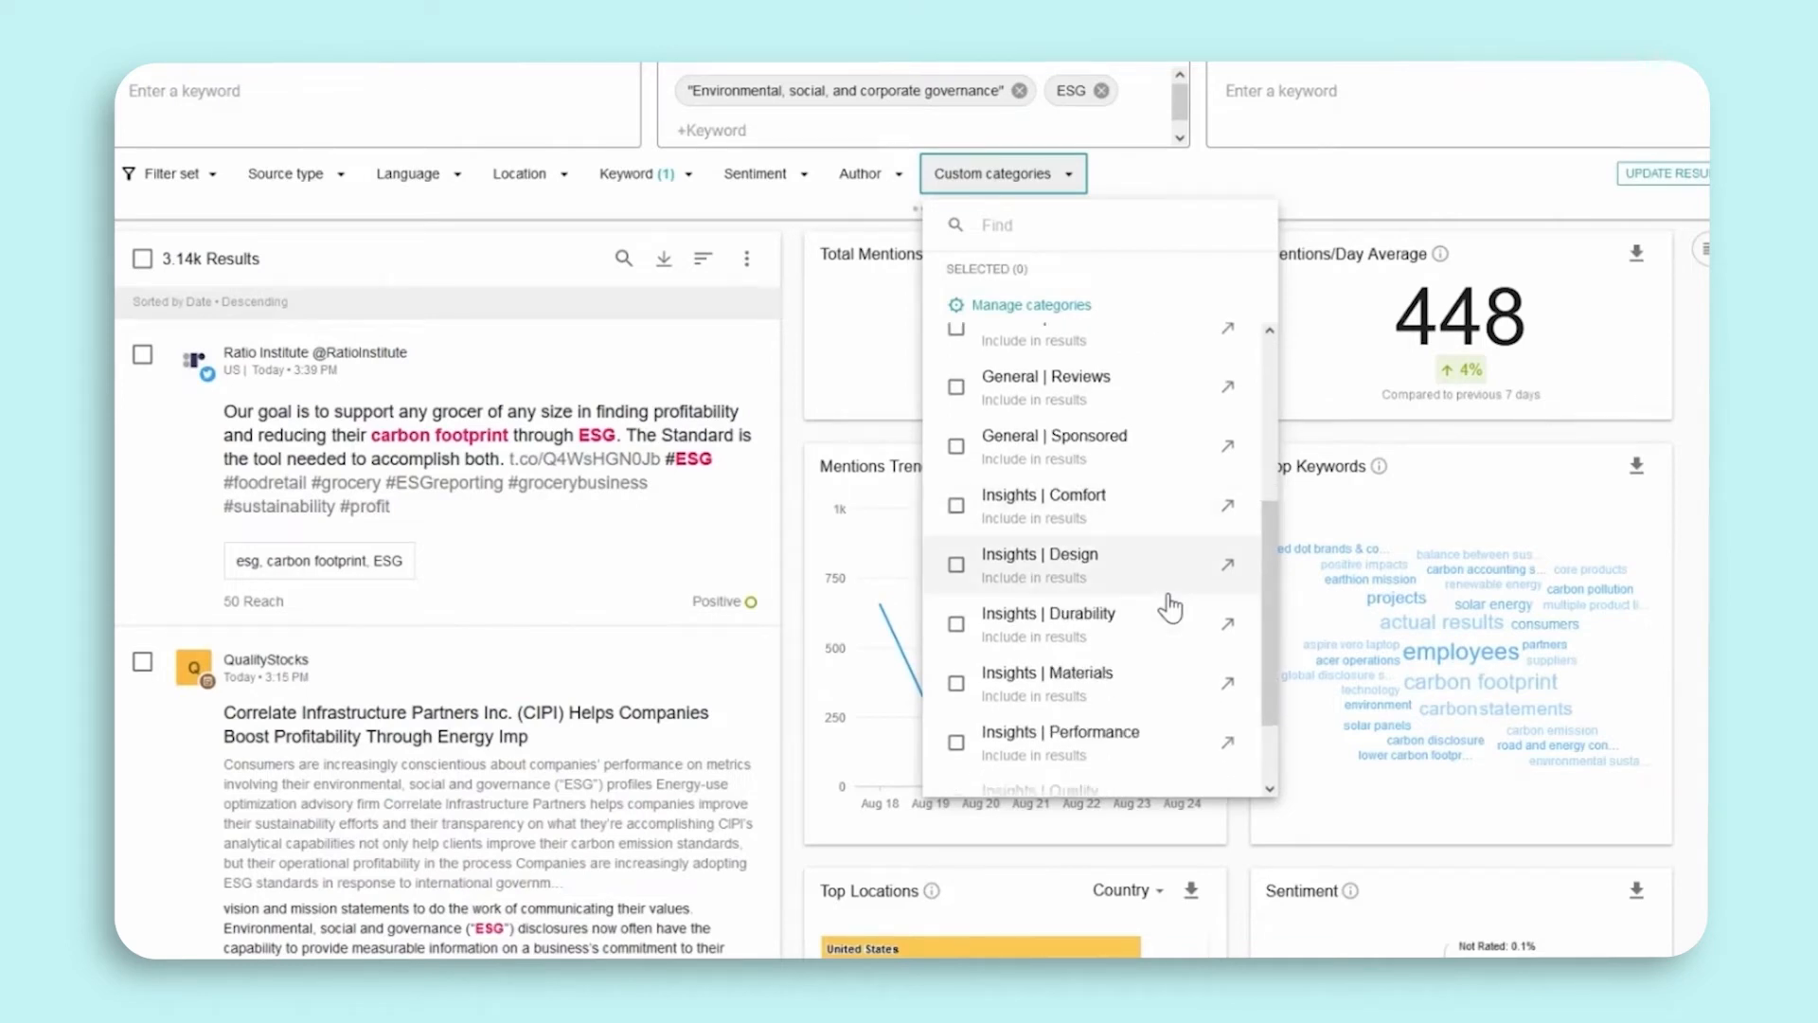
pyautogui.scroll(-3)
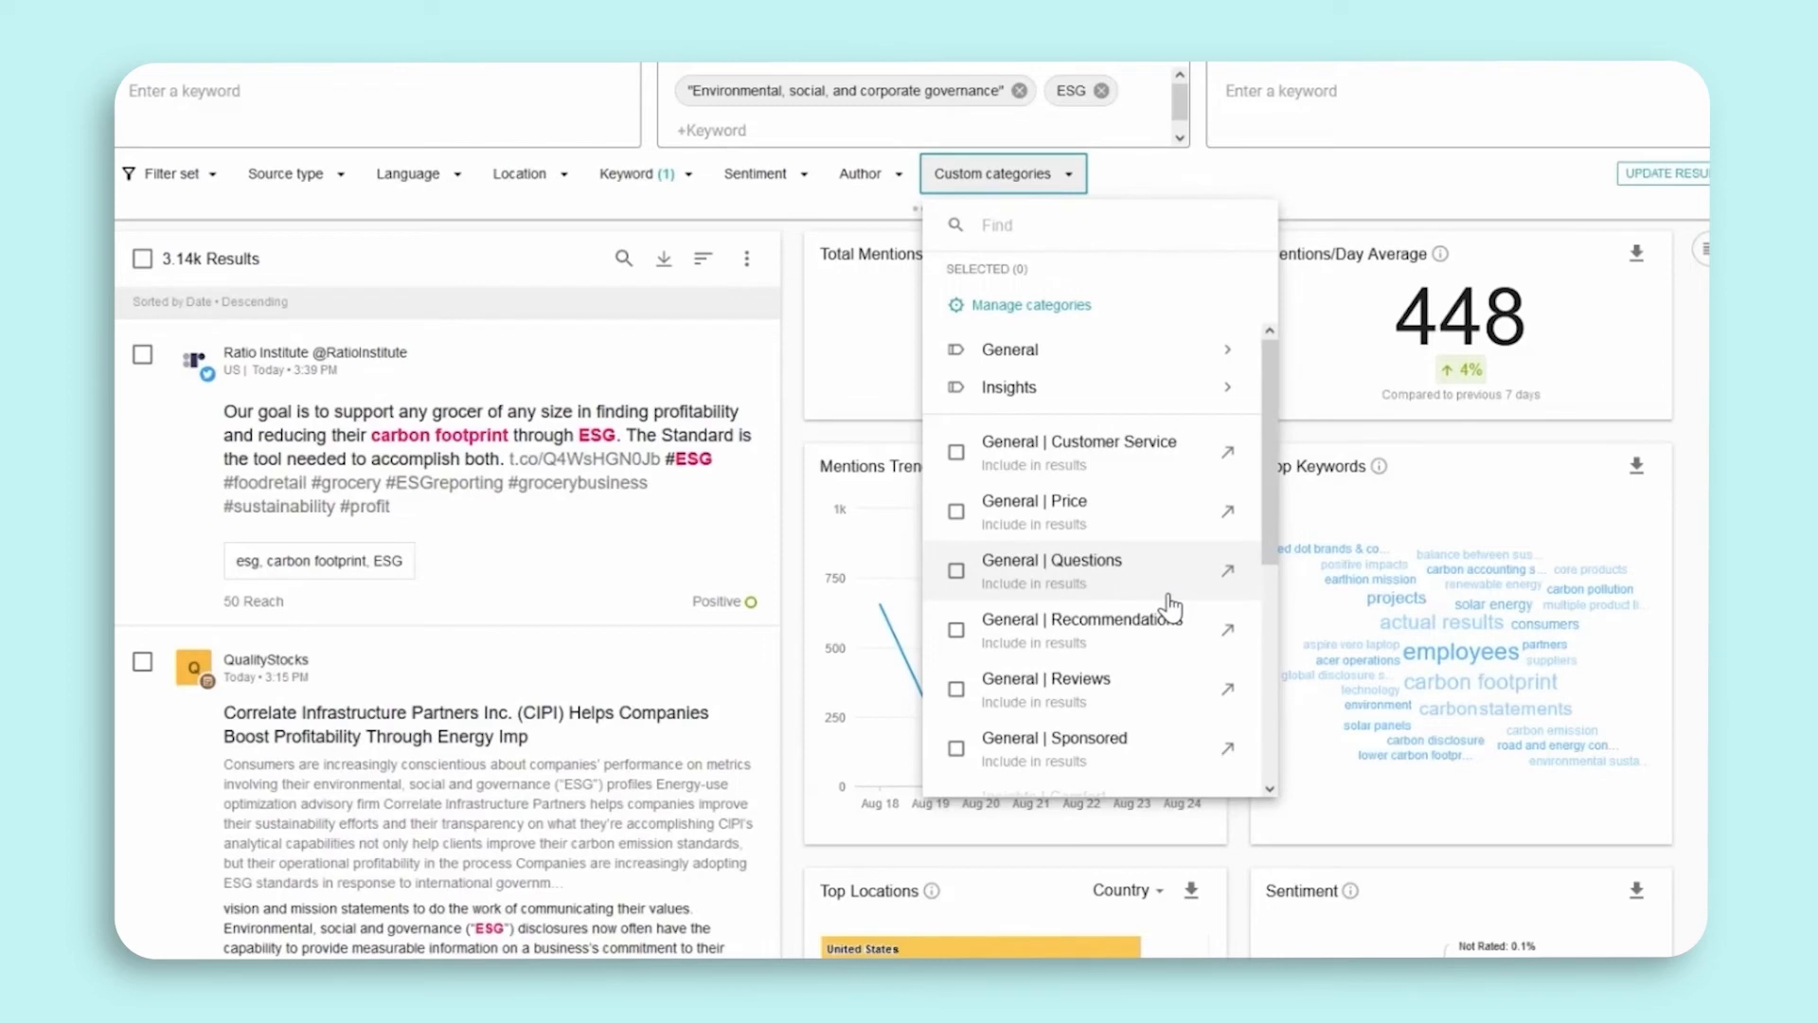
pyautogui.moveTo(1171, 470)
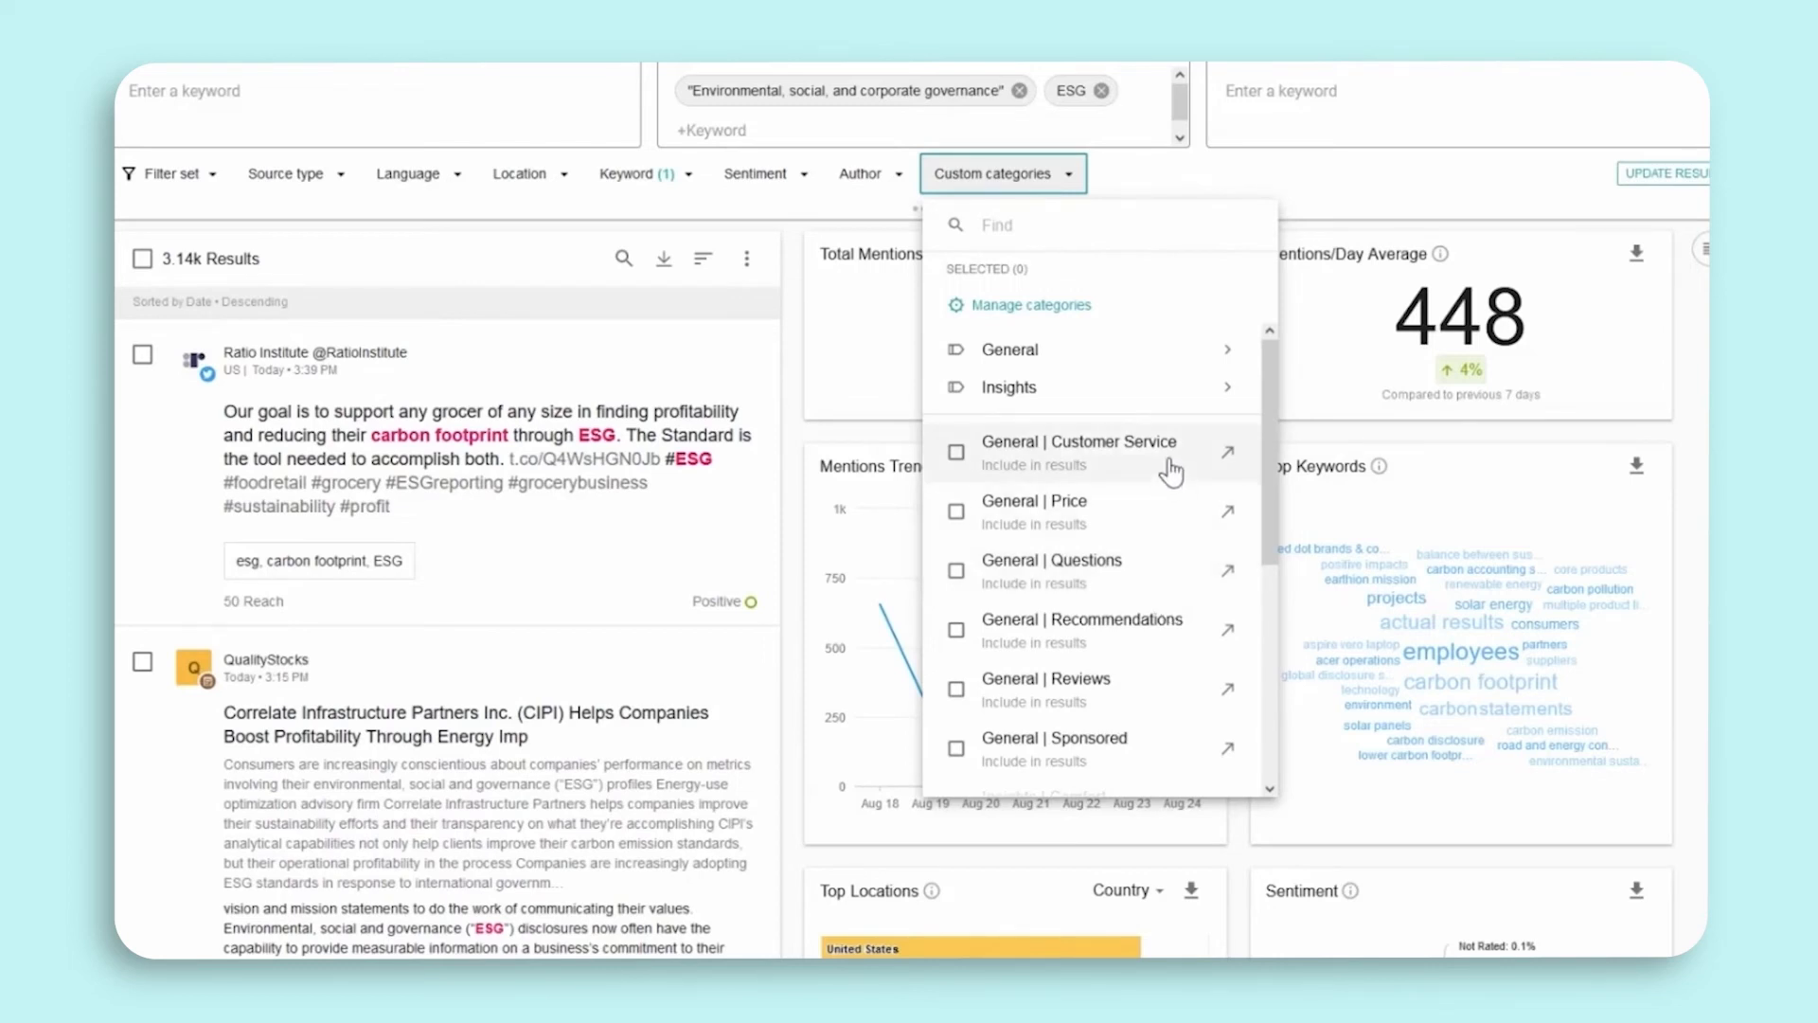